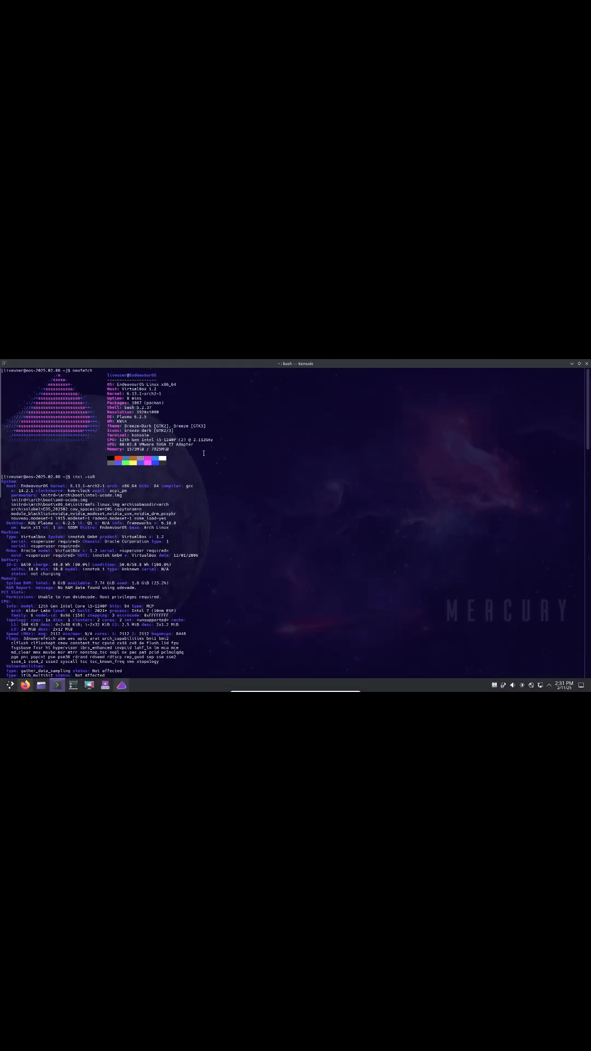
Step: Scroll through the fastfetch and inxi -Fz system report output in Konsole
{"action": "scroll", "scroll_direction": "down", "scroll_amount": 3}
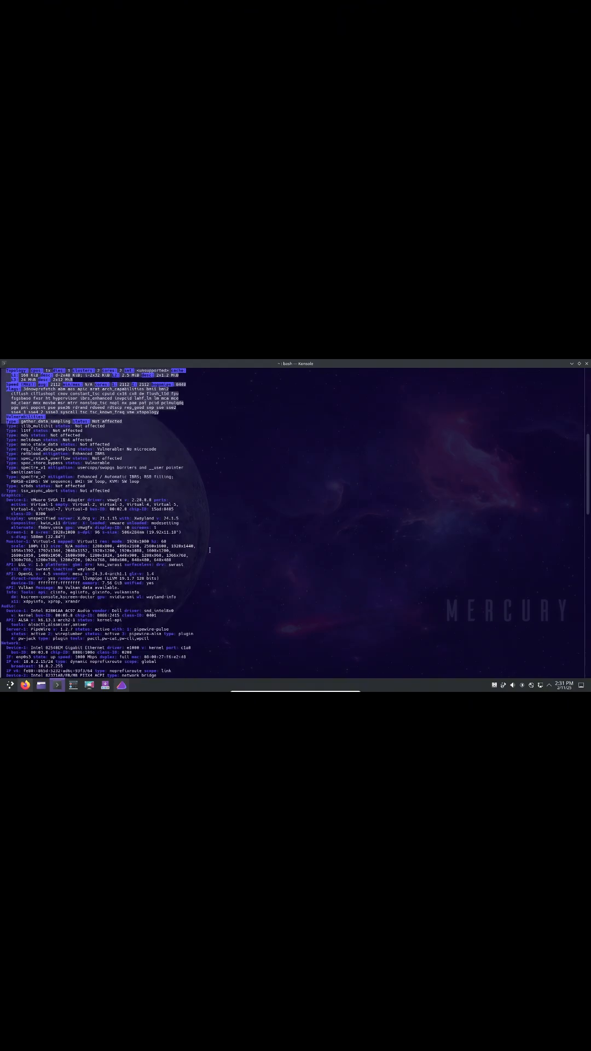
{"action": "scroll", "scroll_direction": "down", "scroll_amount": 3}
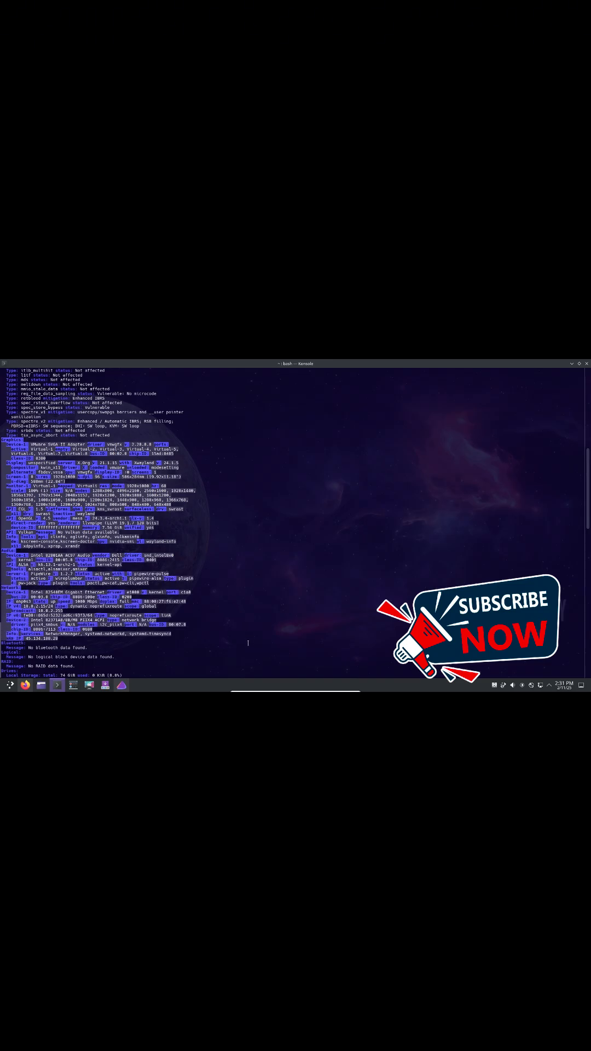
{"action": "scroll", "scroll_direction": "down", "scroll_amount": 3}
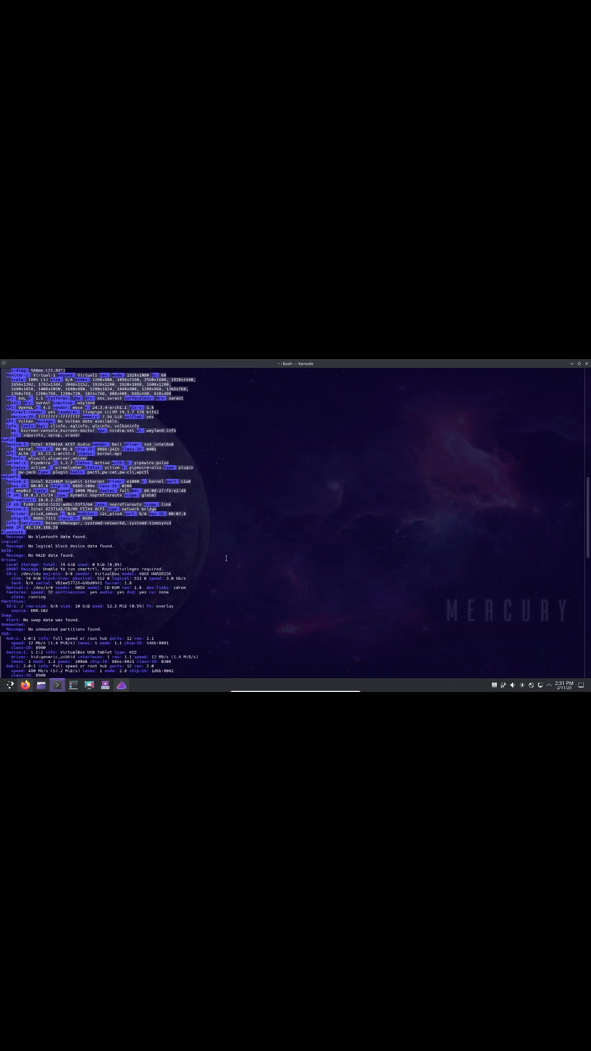
{"action": "scroll", "scroll_direction": "down", "scroll_amount": 3}
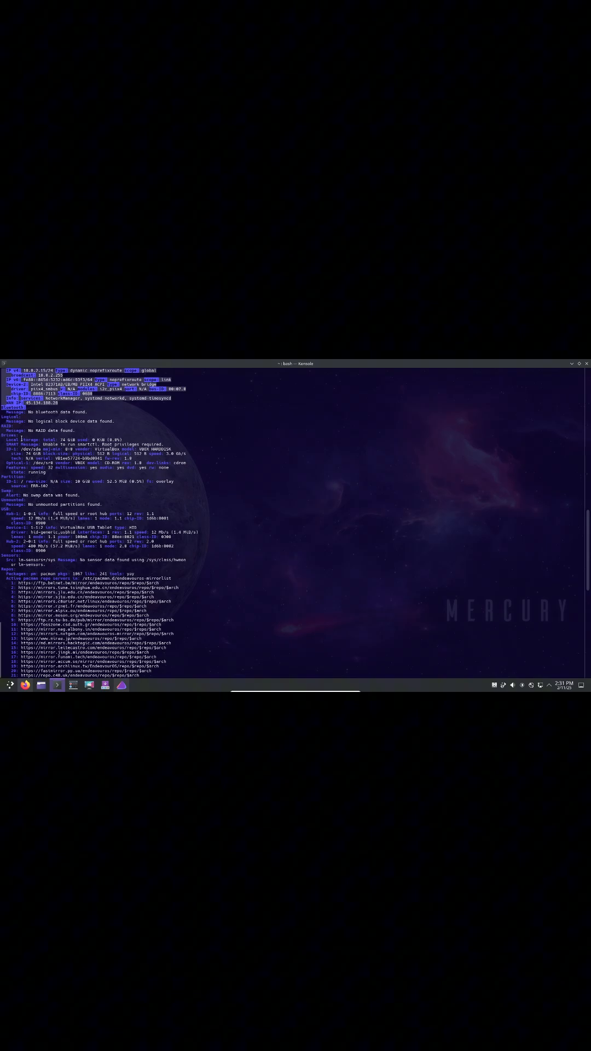
{"action": "scroll", "scroll_direction": "down", "scroll_amount": 3}
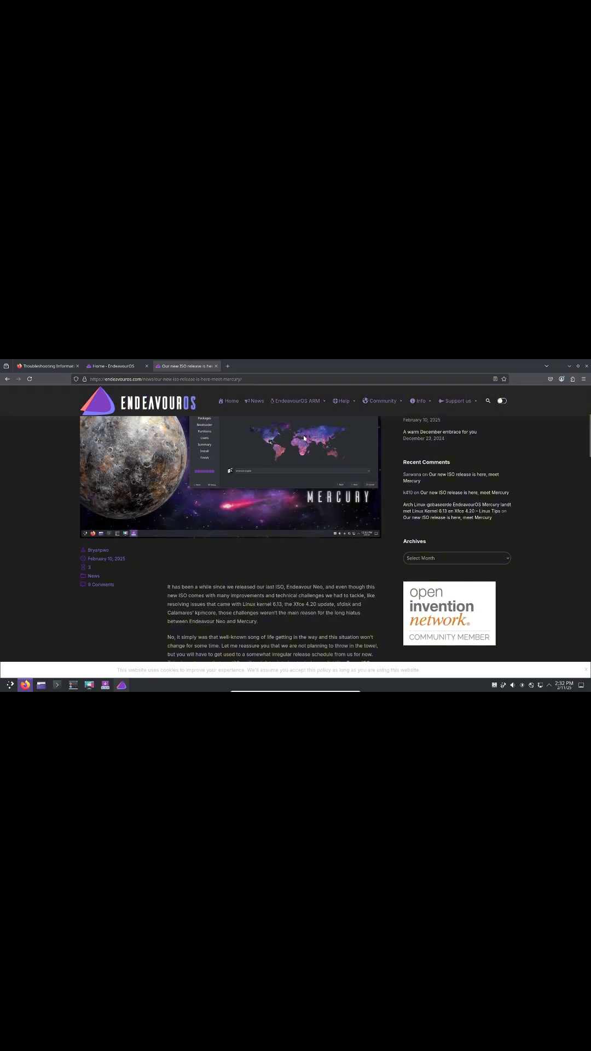
Step: Switch to the endeavouros.com Home tab showing the minimum system requirements table
{"action": "left_click", "coordinate": [48, 365]}
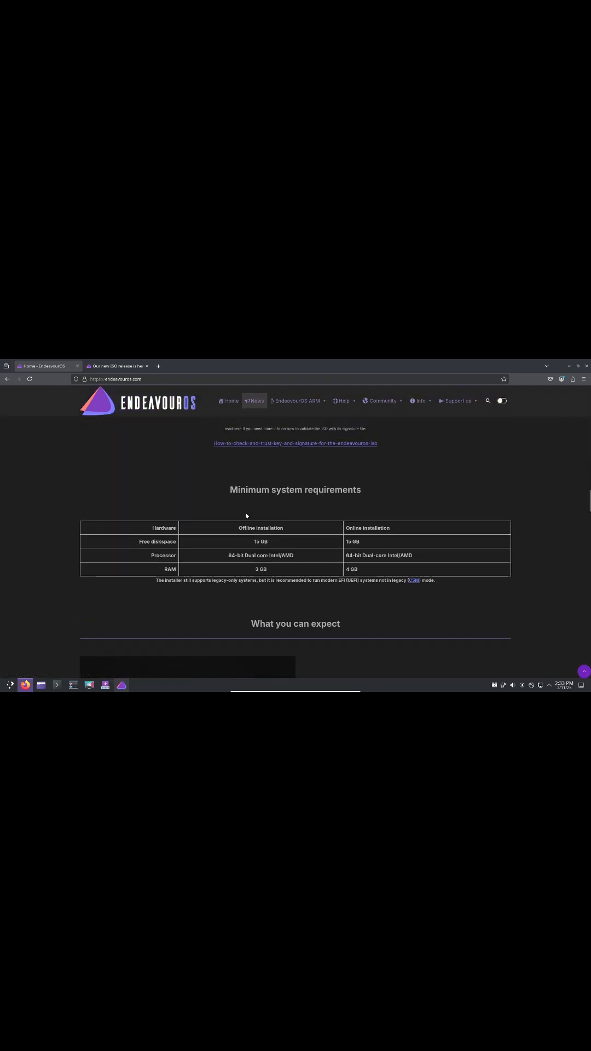
Step: Scroll past Community Editions, default packages and the Welcome app sections of the home page
{"action": "scroll", "scroll_direction": "down", "scroll_amount": 3}
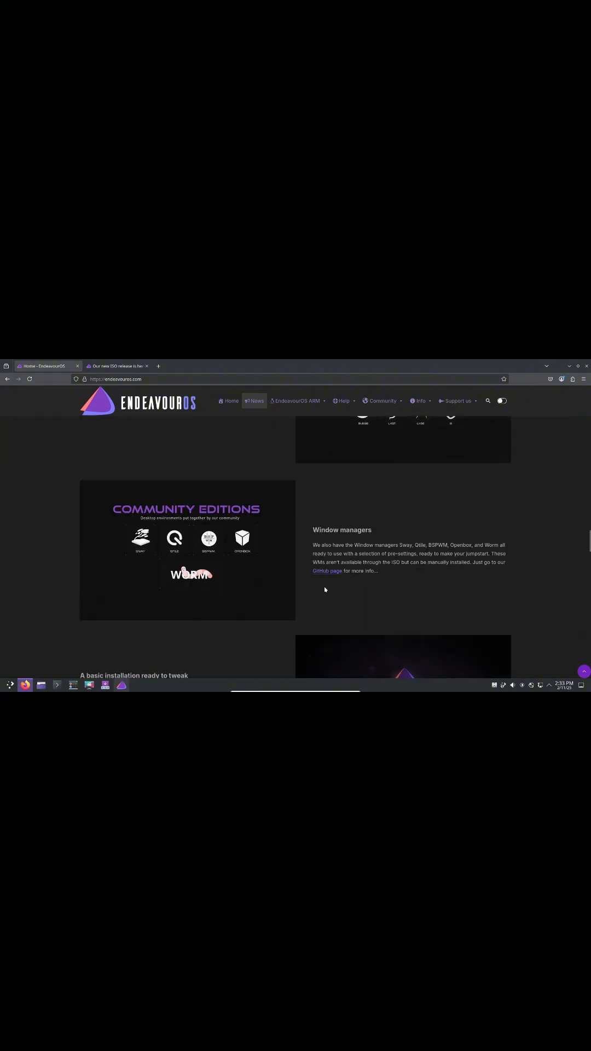
{"action": "scroll", "scroll_direction": "down", "scroll_amount": 3}
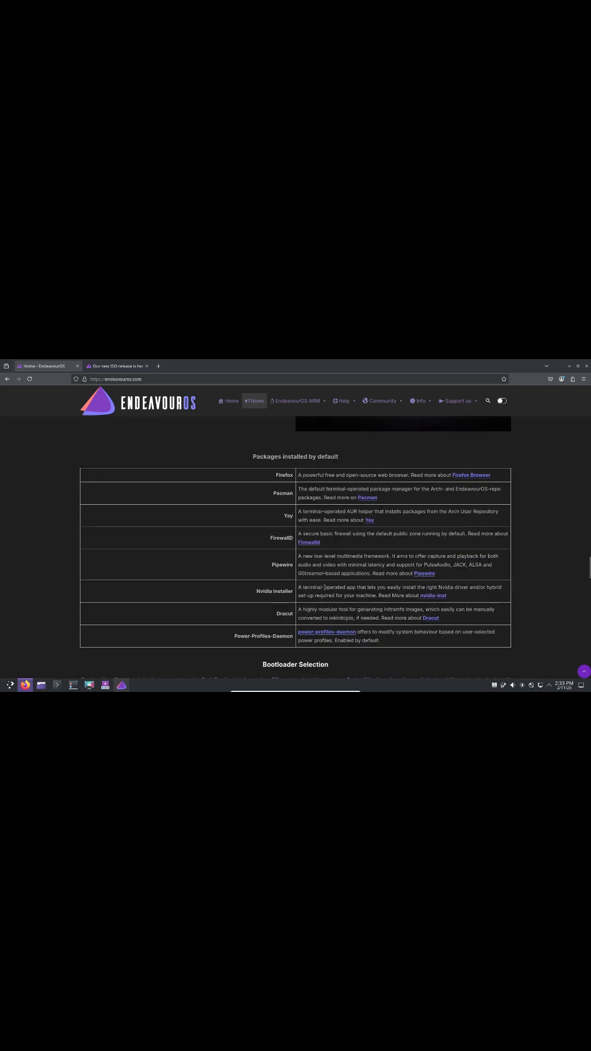
{"action": "scroll", "scroll_direction": "down", "scroll_amount": 3}
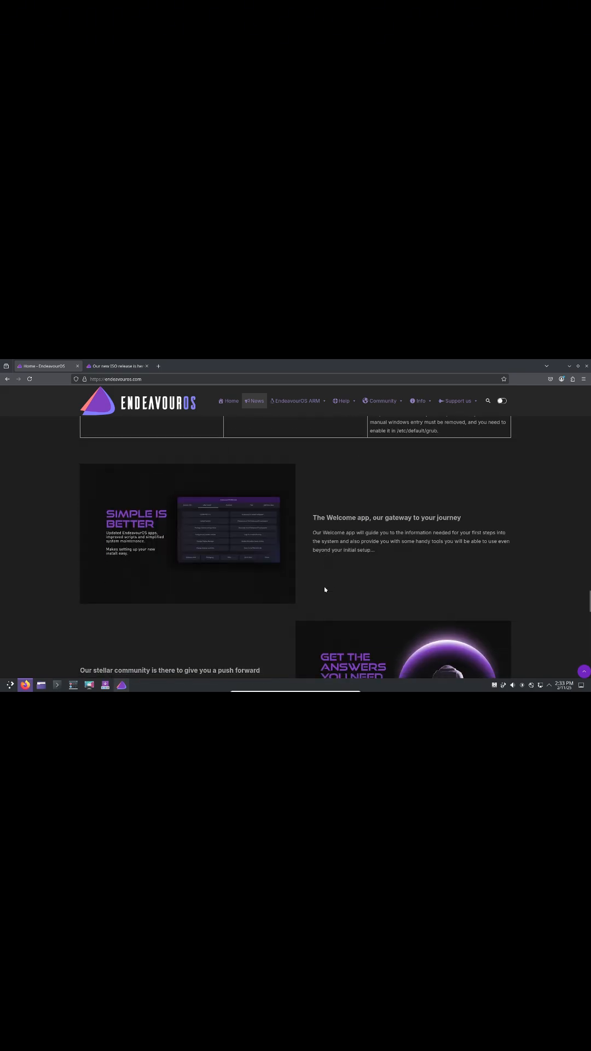
{"action": "scroll", "scroll_direction": "down", "scroll_amount": 3}
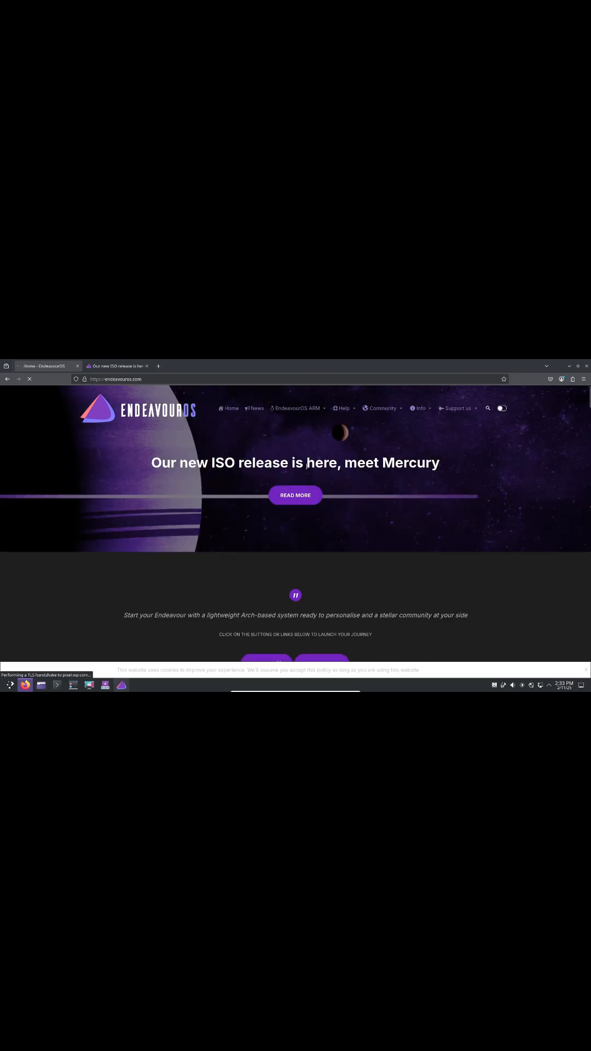
Step: View the download mirror list's Africa and Asia mirrors, then leave Firefox for the Welcome app
{"action": "left_click", "coordinate": [294, 494]}
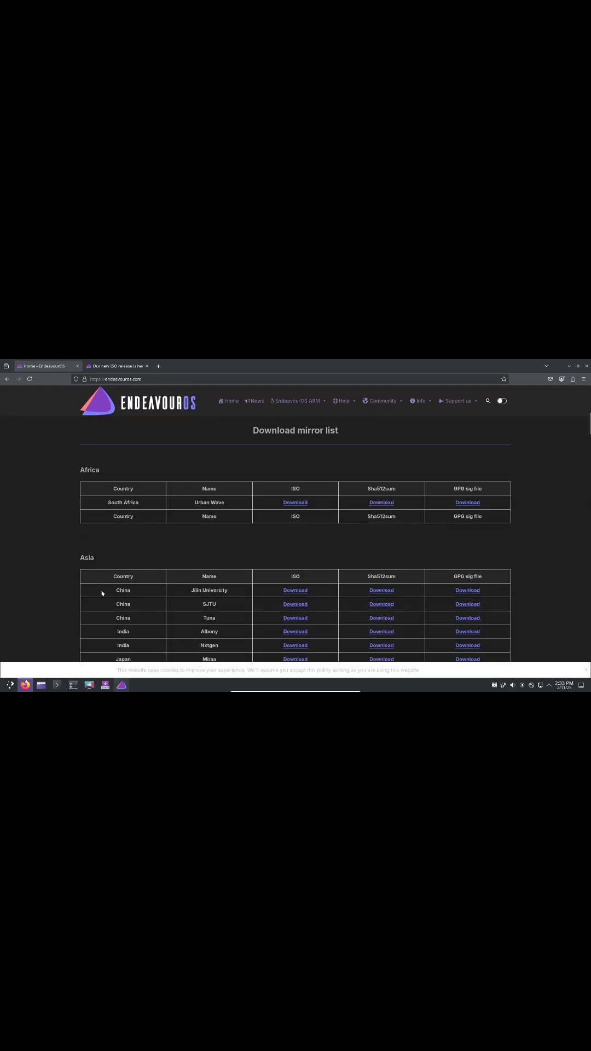
{"action": "scroll", "scroll_direction": "down", "scroll_amount": 3}
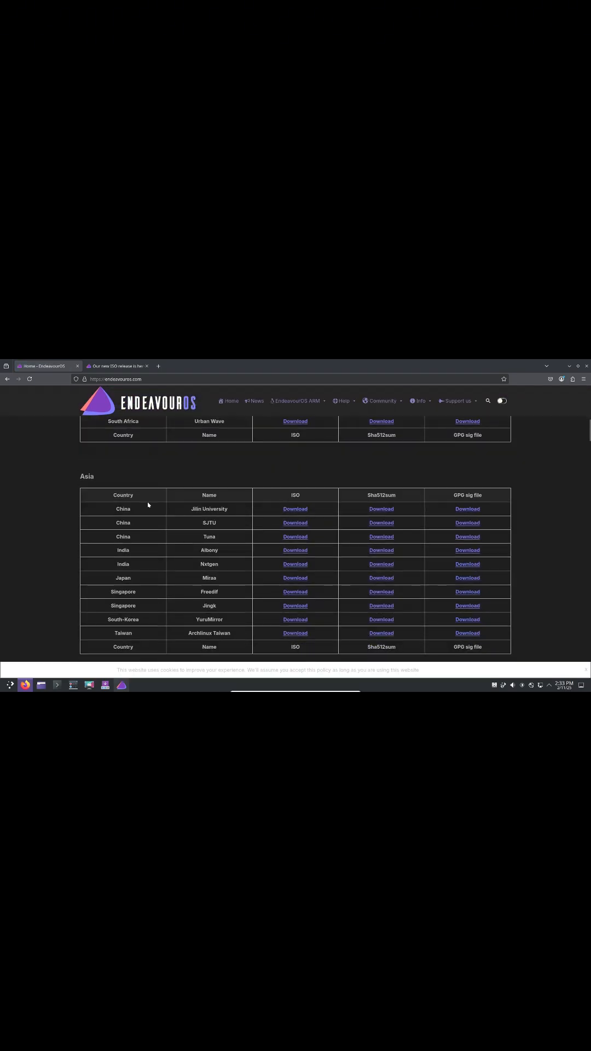
{"action": "left_click", "coordinate": [295, 591]}
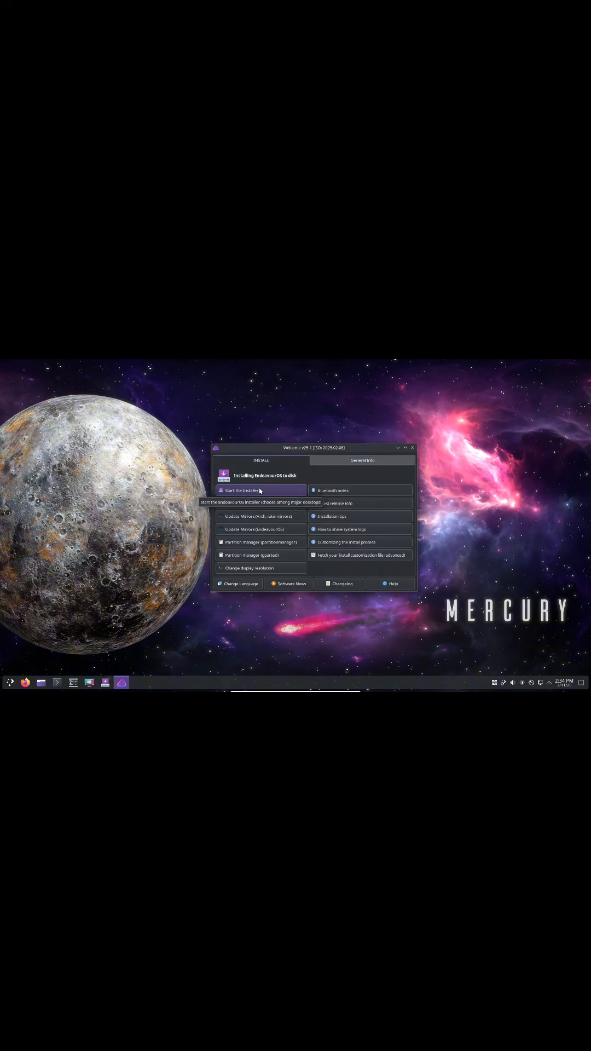
Step: Start the Calamares installer from the INSTALL tab and return to the installation options
{"action": "left_click", "coordinate": [250, 490]}
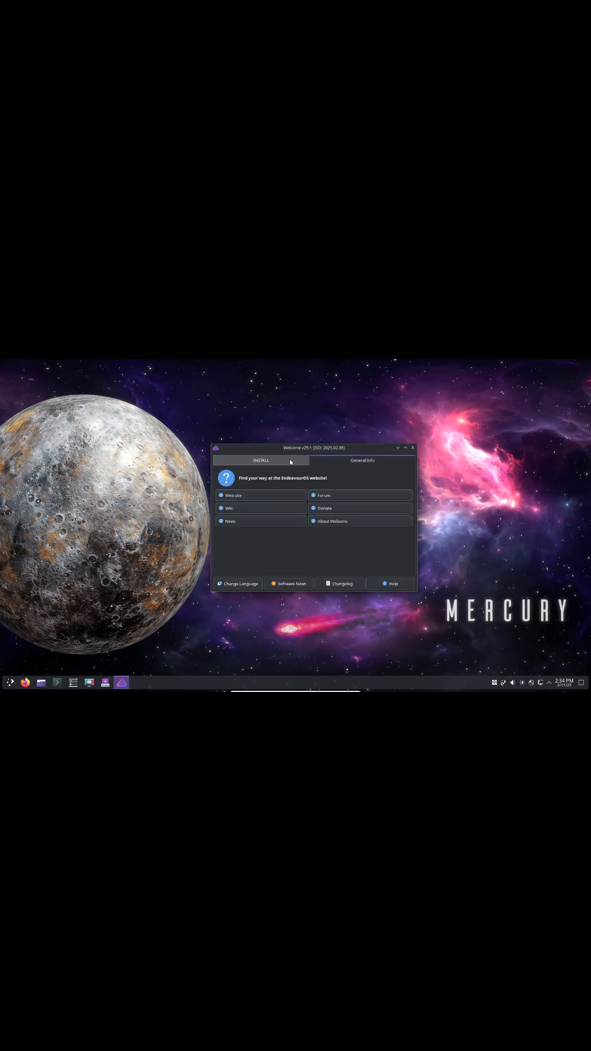
{"action": "left_click", "coordinate": [260, 461]}
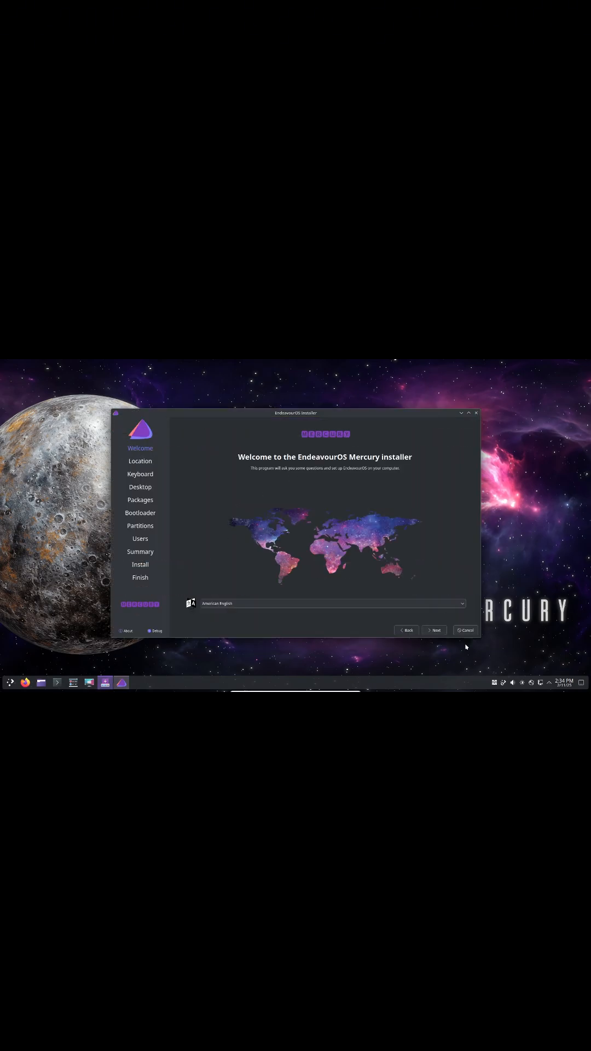